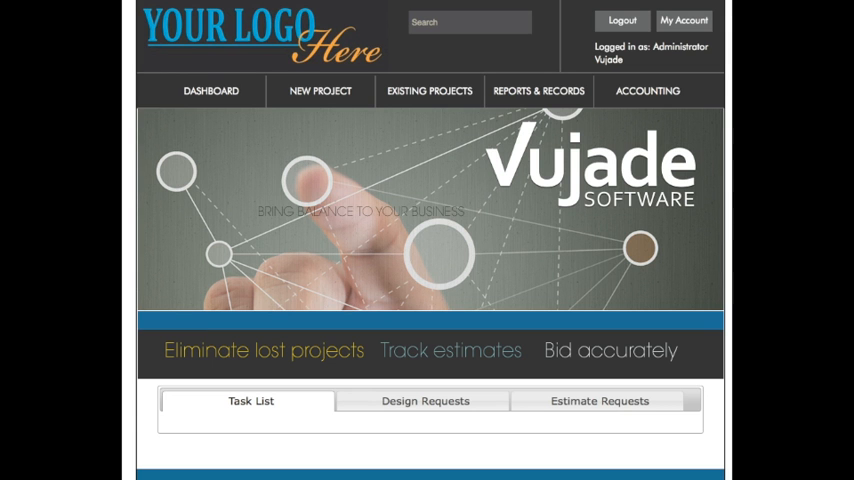
# Step: Start a blank New Employee record from the Accounting Employees list
pyautogui.click(660, 90)
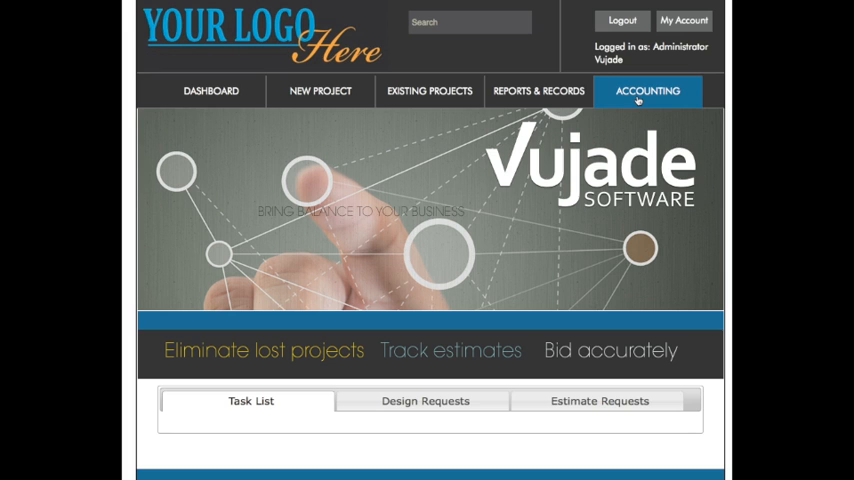
pyautogui.click(652, 92)
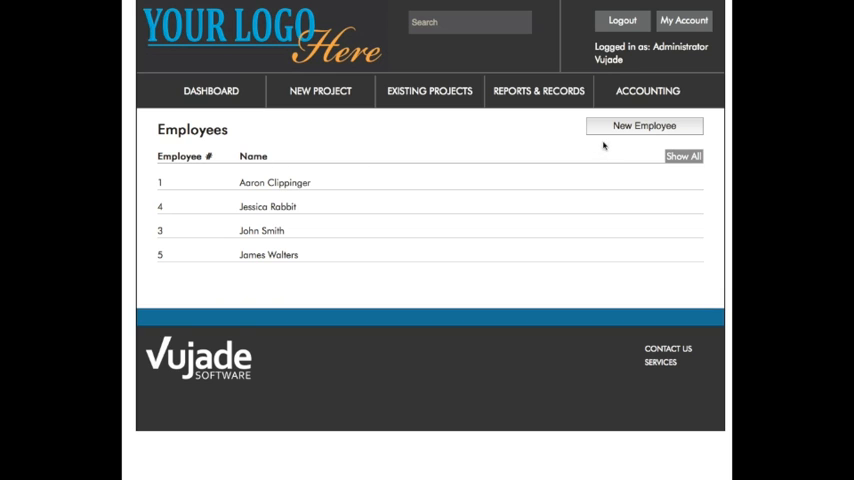
pyautogui.click(644, 126)
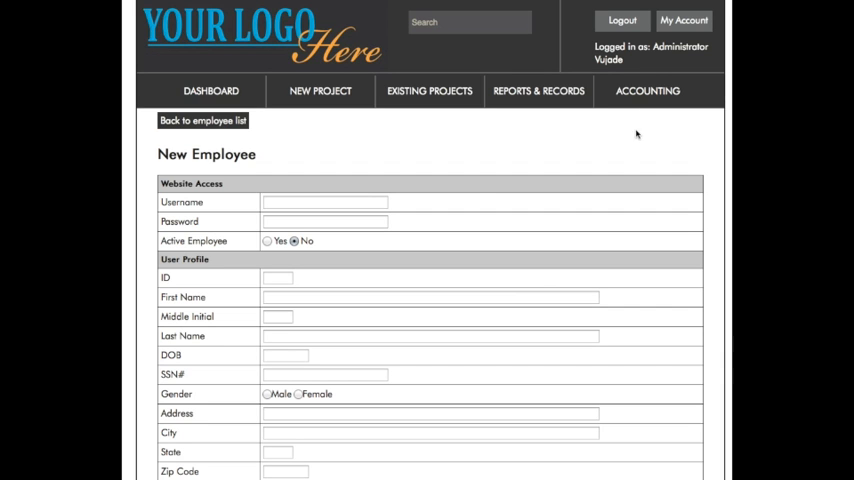
pyautogui.click(324, 202)
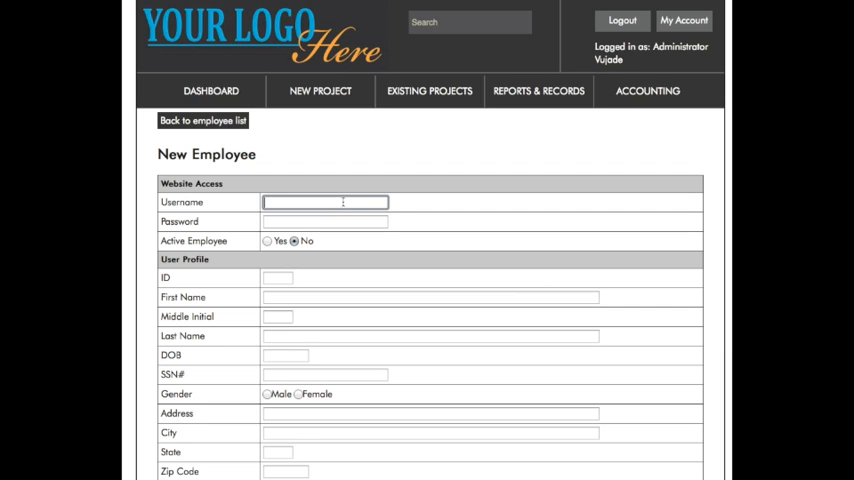
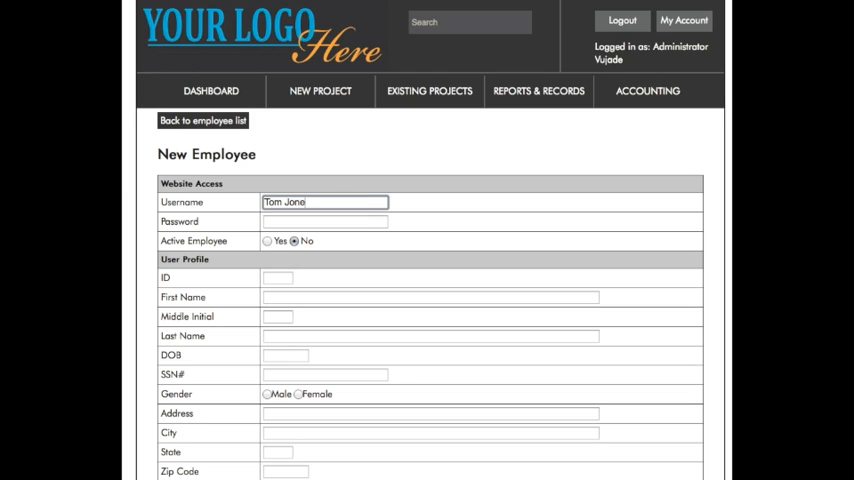
pyautogui.click(324, 220)
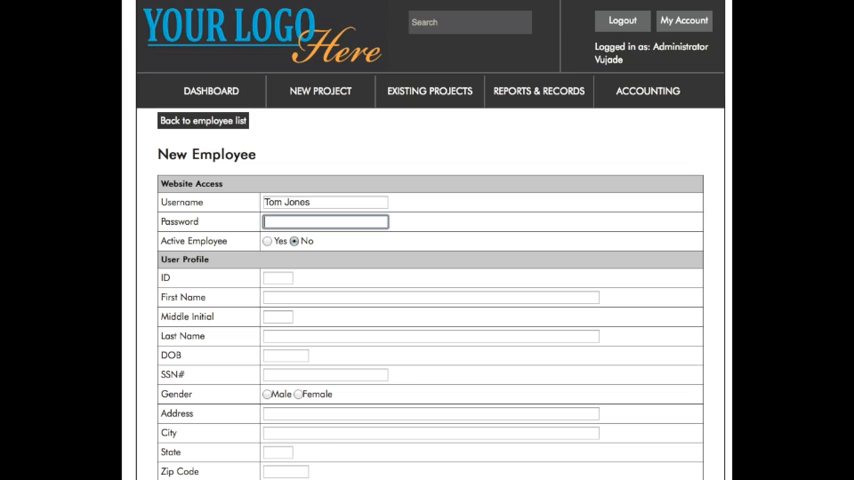
pyautogui.write('Tom')
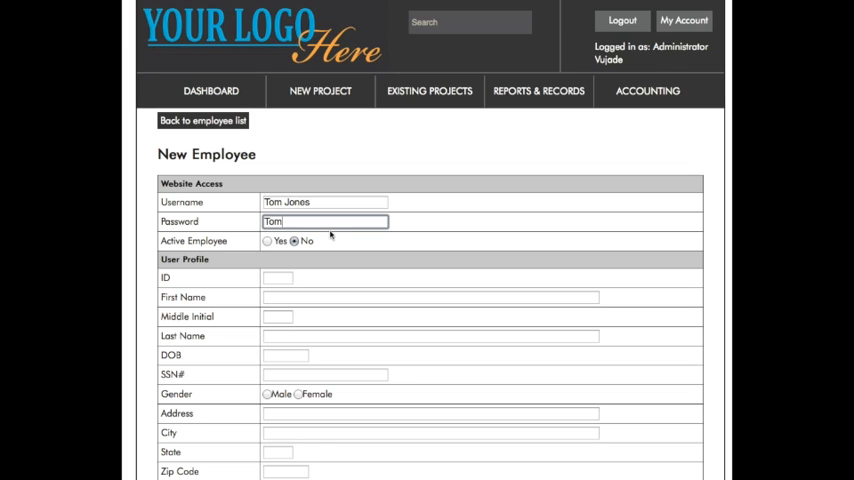
pyautogui.click(268, 240)
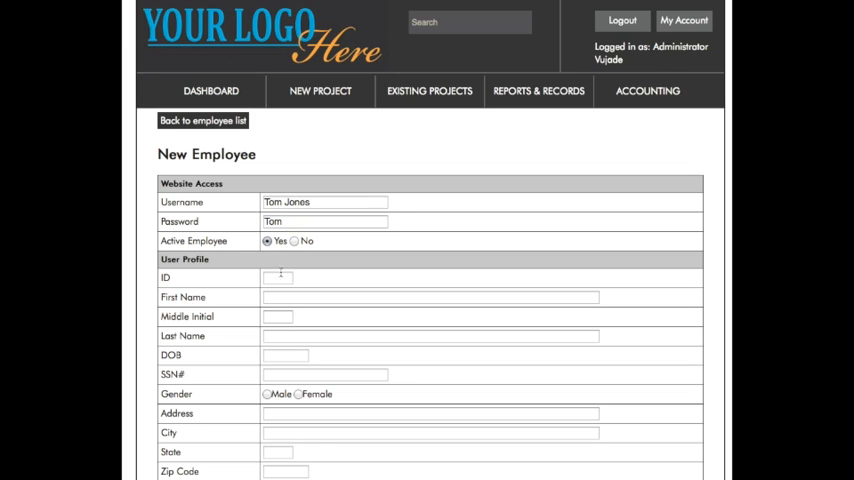
pyautogui.write('6')
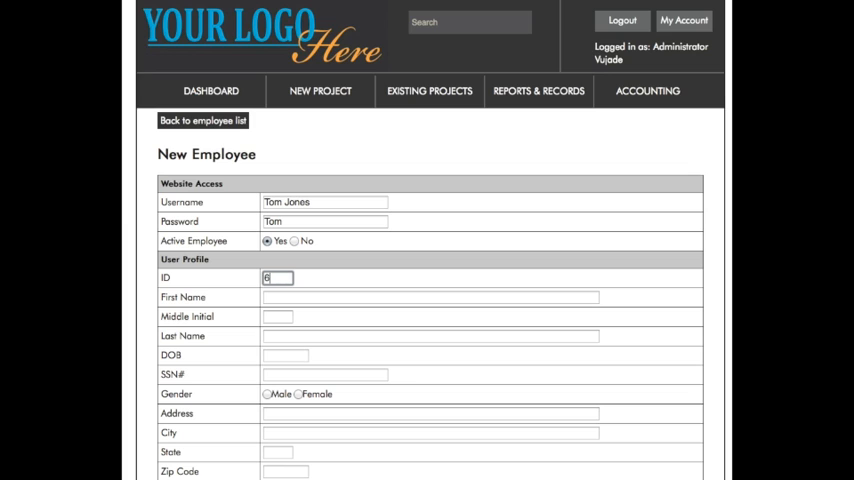
pyautogui.click(430, 296)
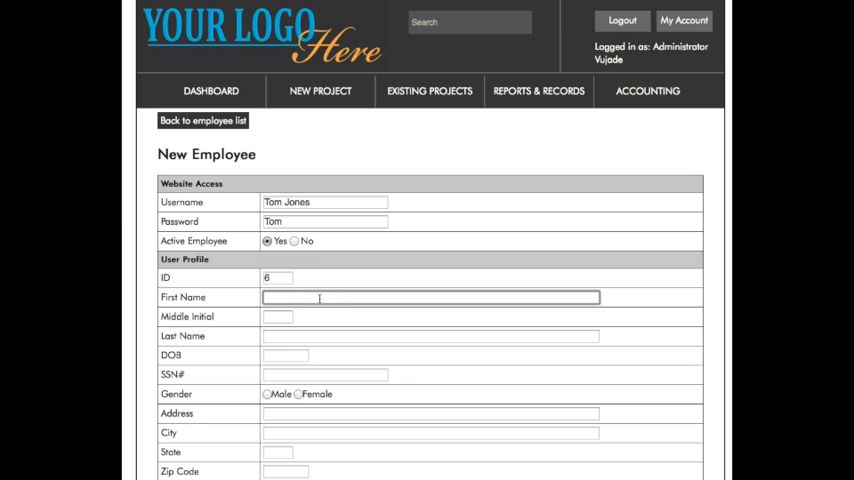
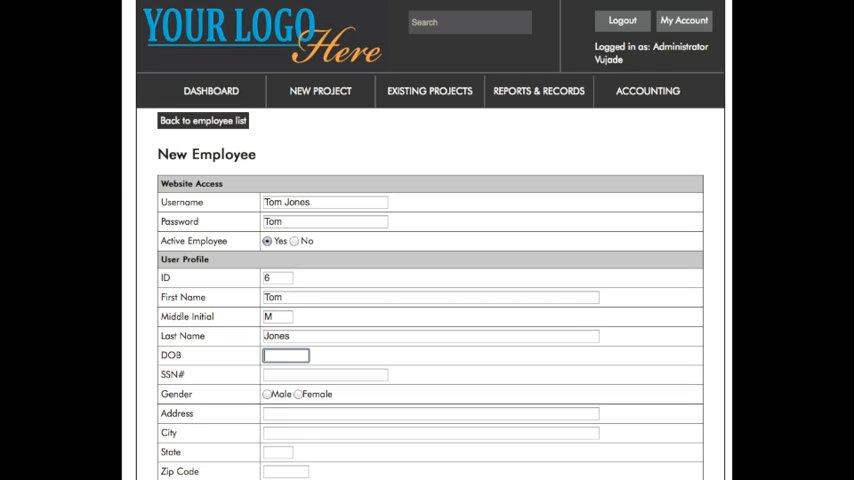
pyautogui.write('2/6/')
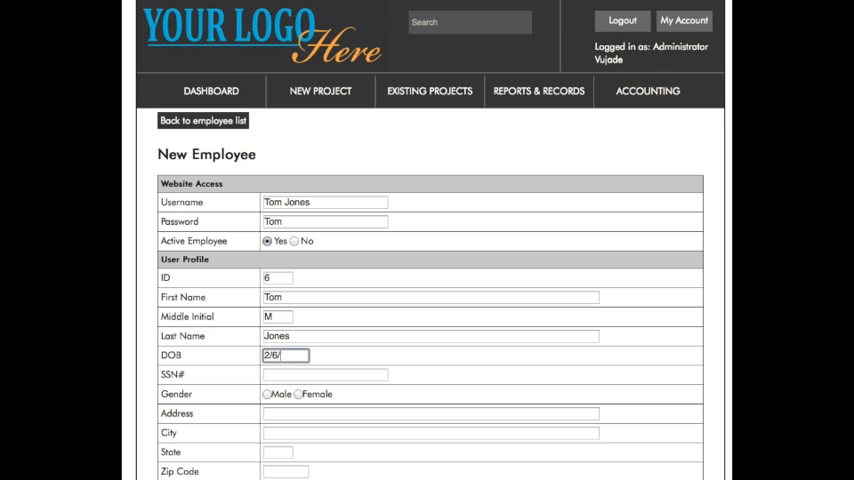
pyautogui.write('1979')
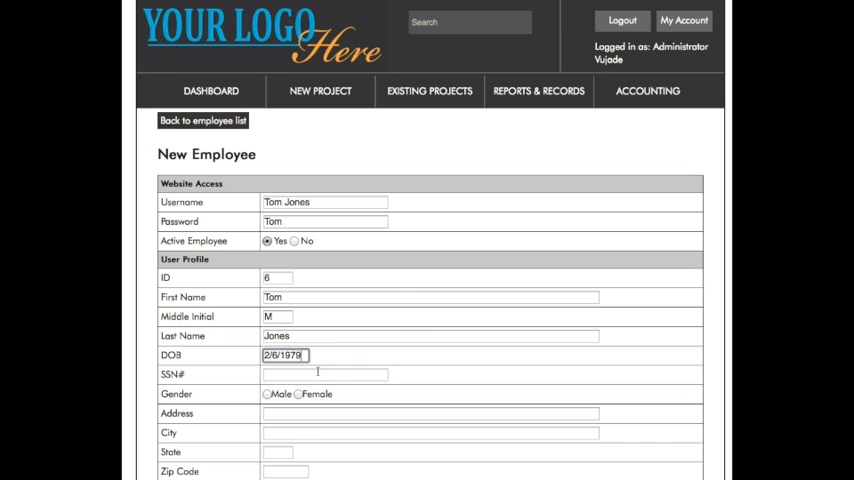
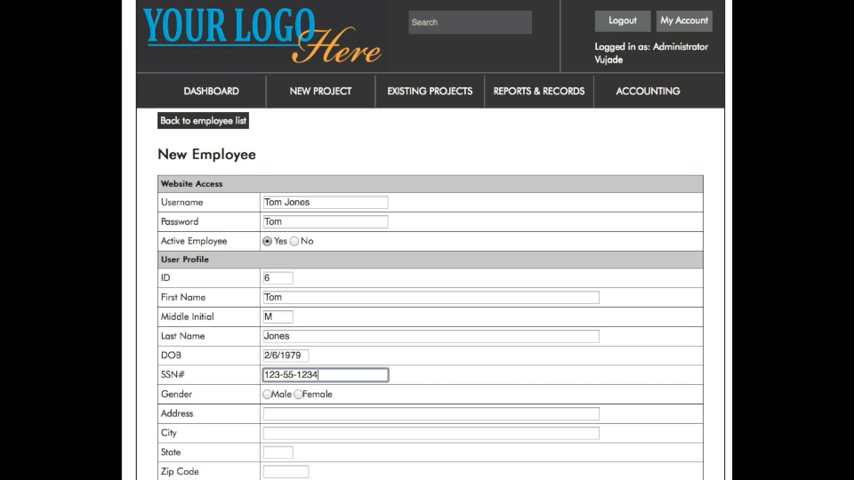
pyautogui.click(264, 396)
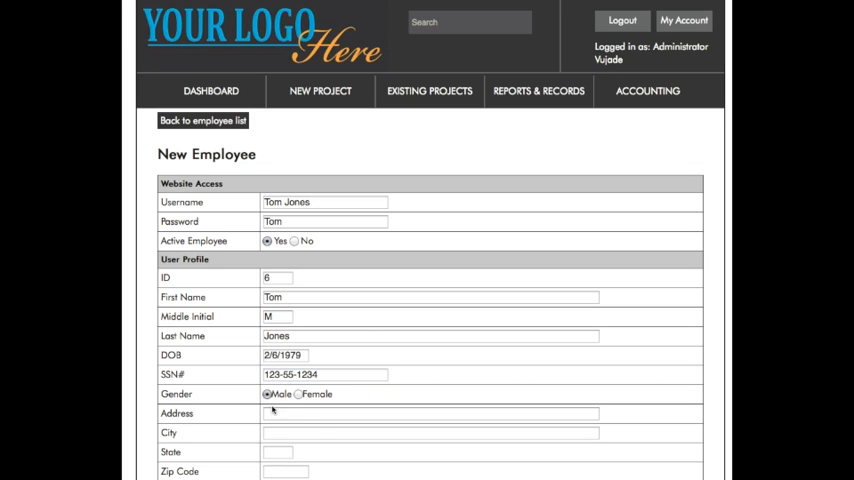
pyautogui.click(430, 414)
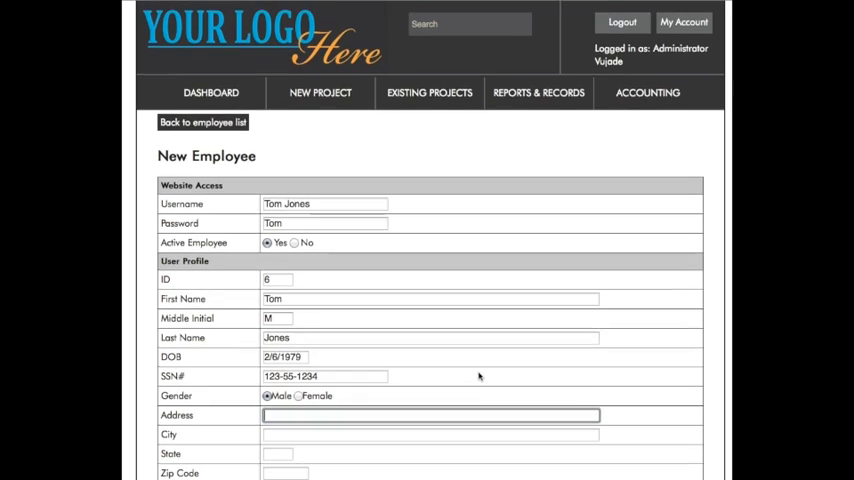
# Step: Assign Sales Dept. 400, Fulltime Yes, Hourly pay at rate 15, and save the account
pyautogui.scroll(-3)
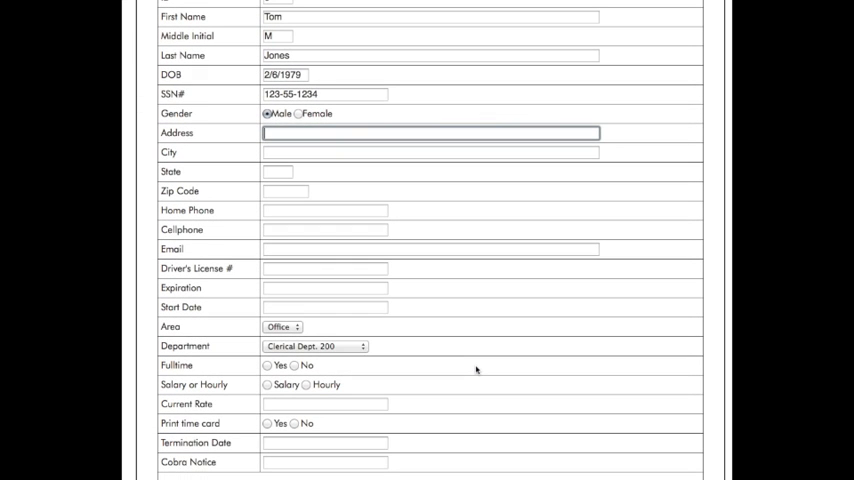
pyautogui.moveTo(480, 368)
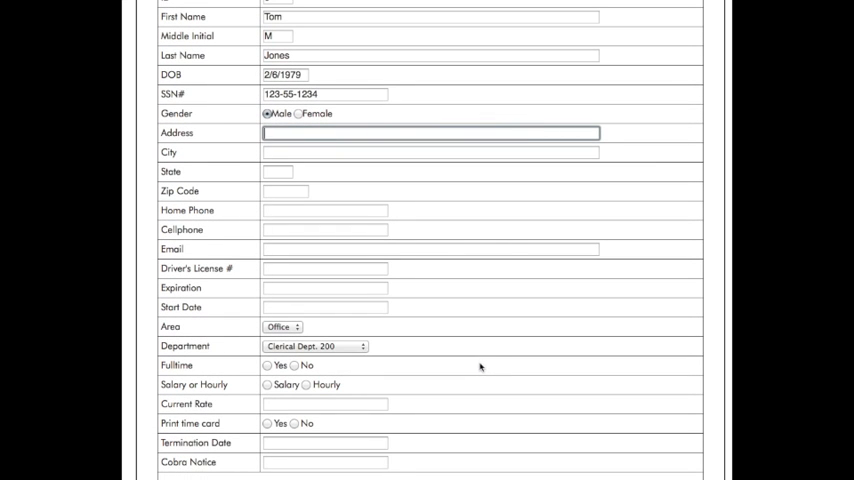
pyautogui.moveTo(448, 350)
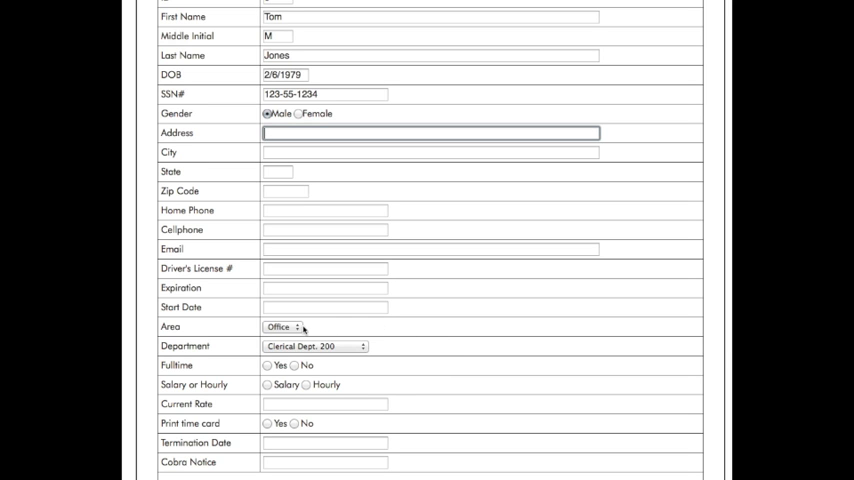
pyautogui.click(284, 328)
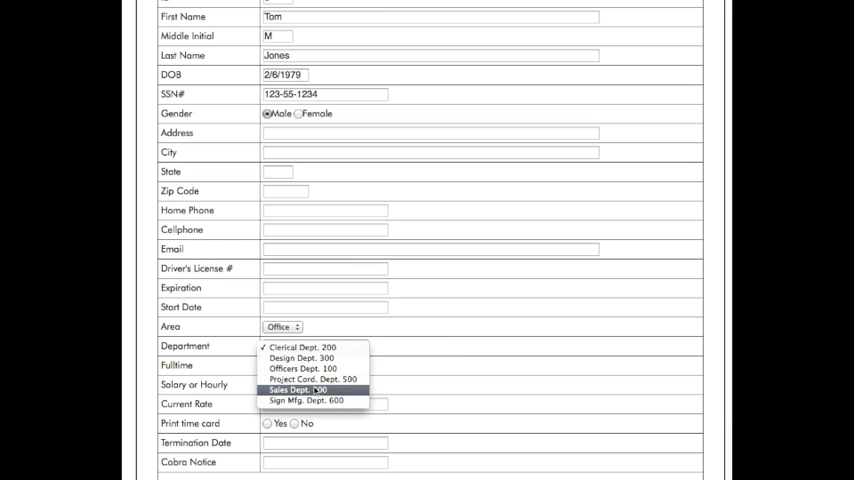
pyautogui.click(292, 388)
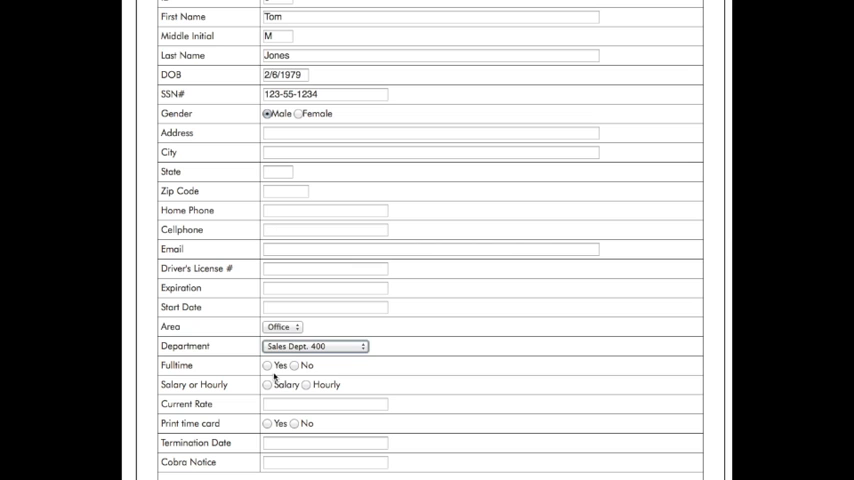
pyautogui.click(266, 366)
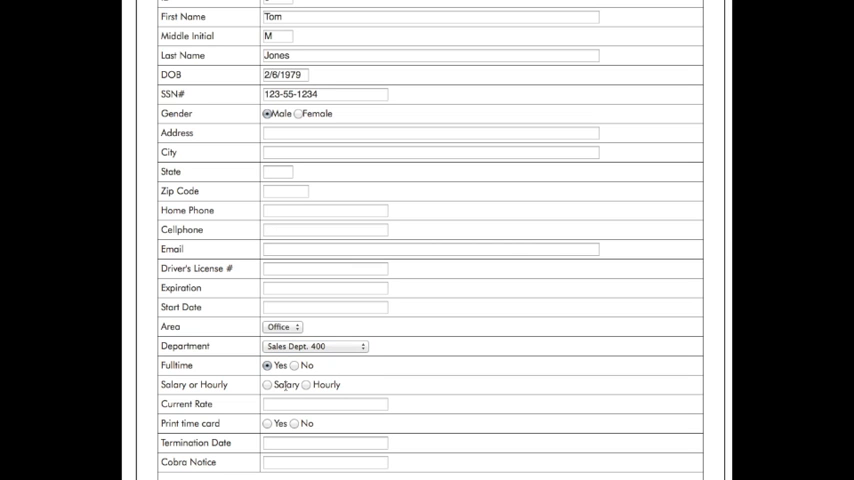
pyautogui.click(310, 384)
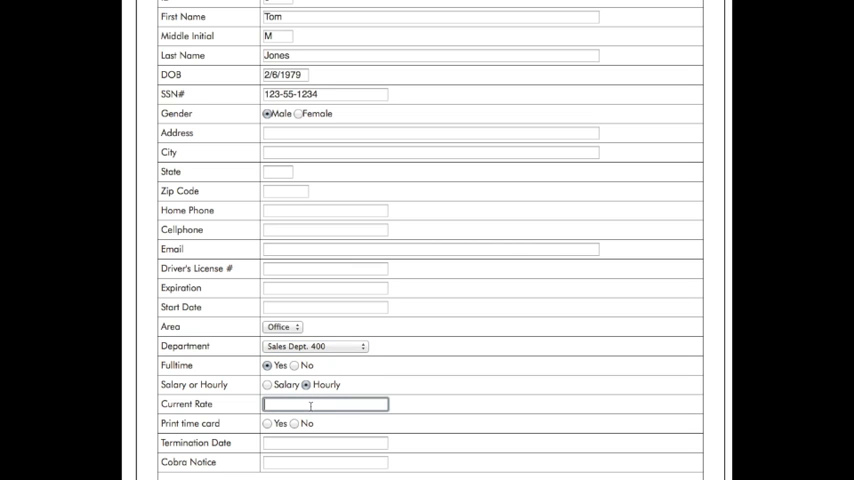
pyautogui.write('15')
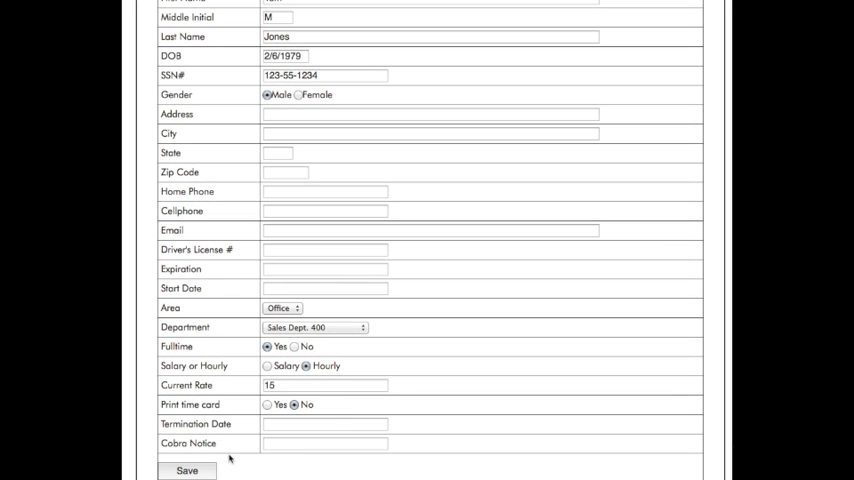
pyautogui.click(186, 472)
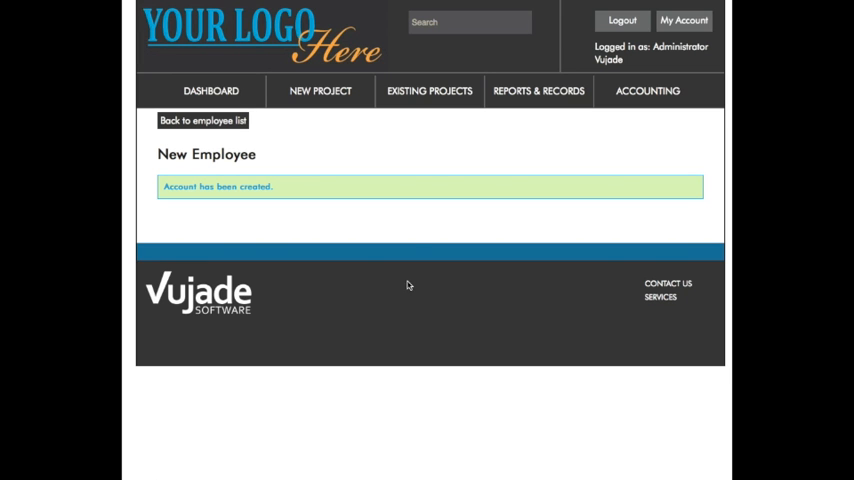